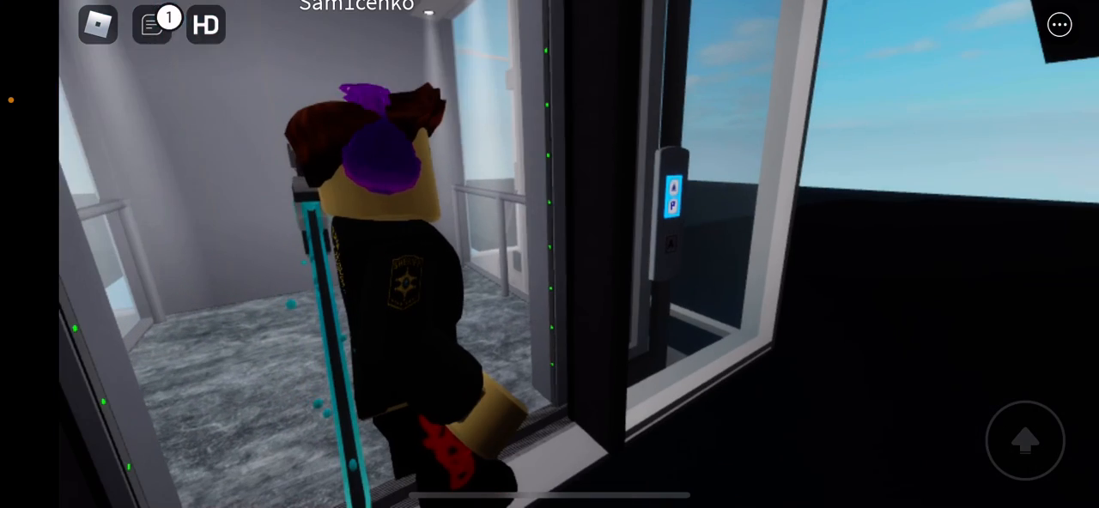
Step: Send game invites to friends from the Invite Friends list, then close the list
{"action": "left_click", "coordinate": [151, 24]}
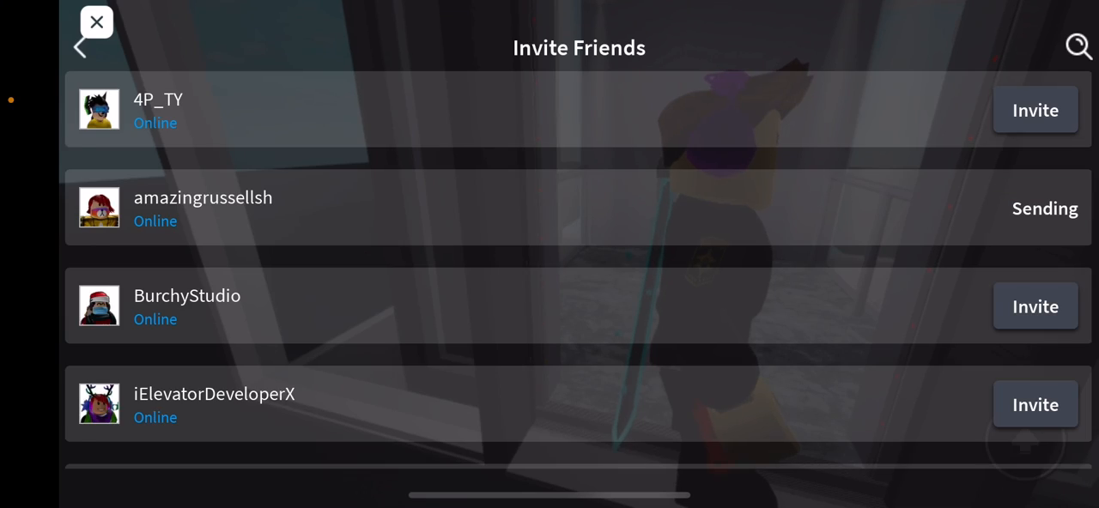
{"action": "scroll", "scroll_direction": "down", "scroll_amount": 3}
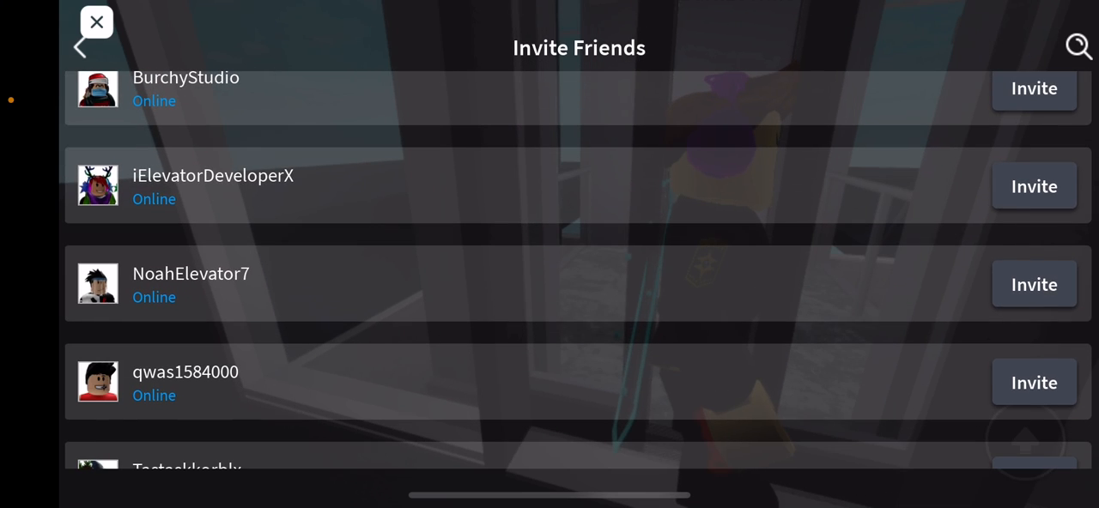
{"action": "scroll", "scroll_direction": "down", "scroll_amount": 3}
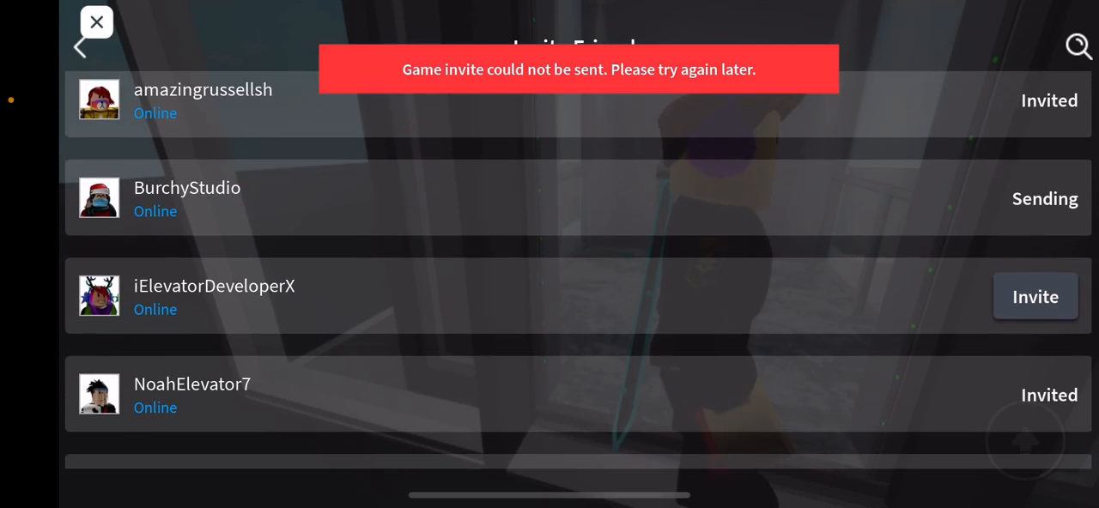
{"action": "left_click", "coordinate": [96, 22]}
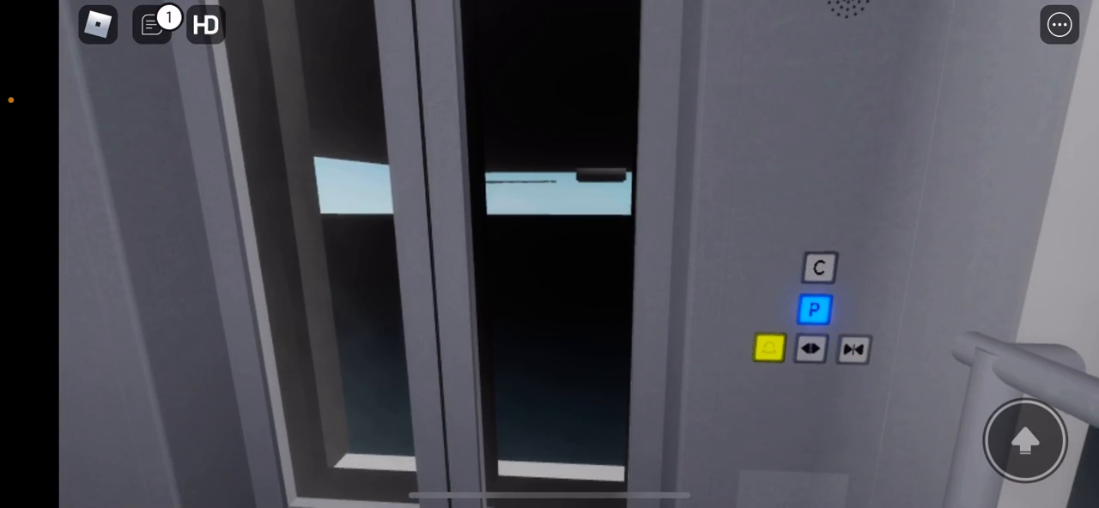
Step: Send the ';prank Noah h' admin command in chat, then reopen the chat input
{"action": "type", "text": "I'm re"}
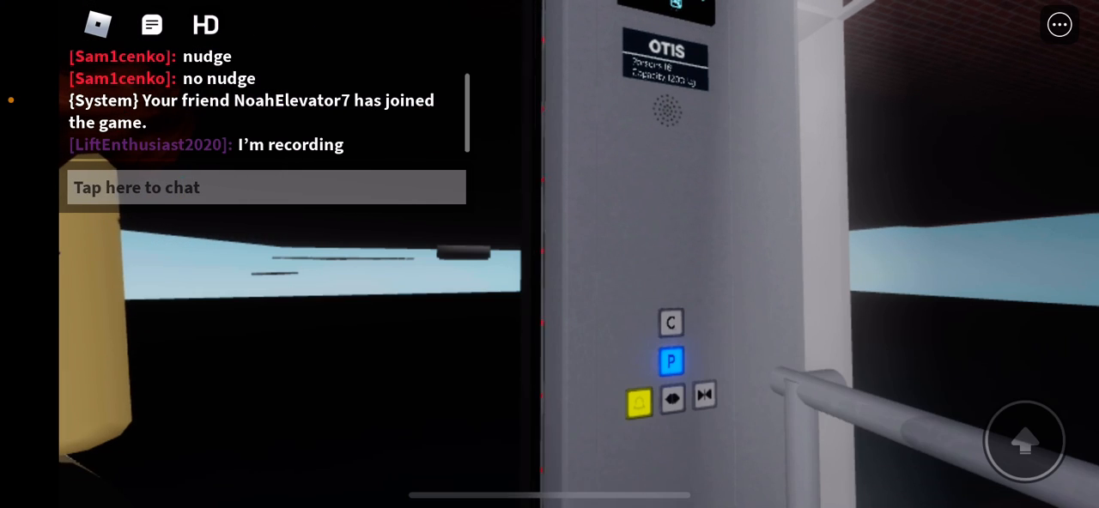
{"action": "left_click", "coordinate": [266, 187]}
{"action": "type", "text": ";prank n"}
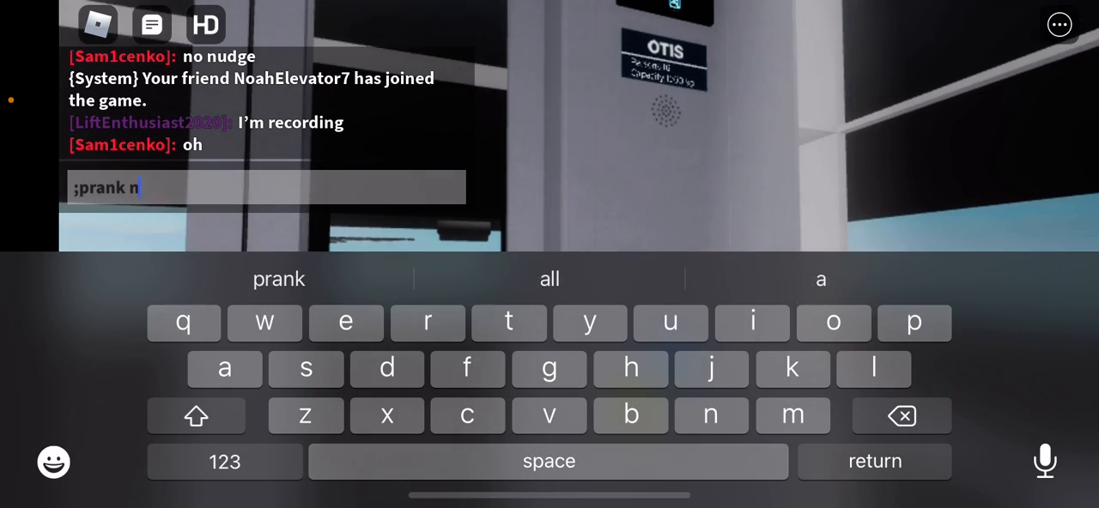
{"action": "type", "text": "Noah h"}
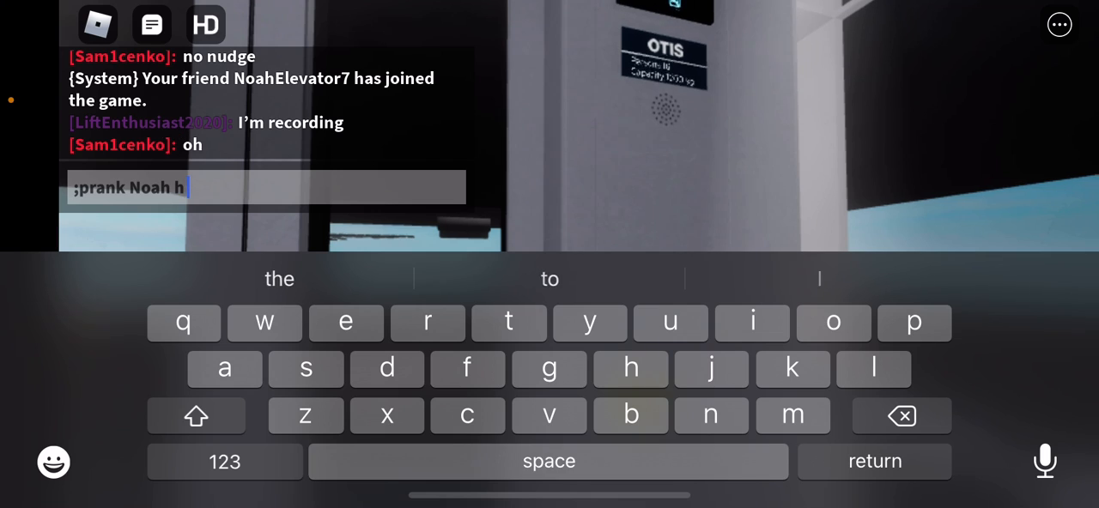
{"action": "key", "text": "return"}
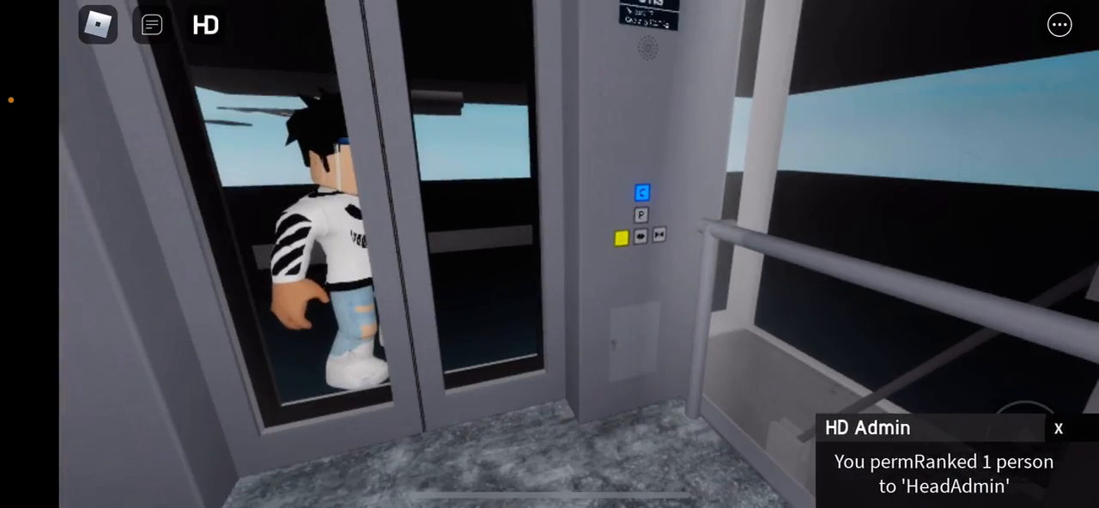
{"action": "left_click", "coordinate": [151, 25]}
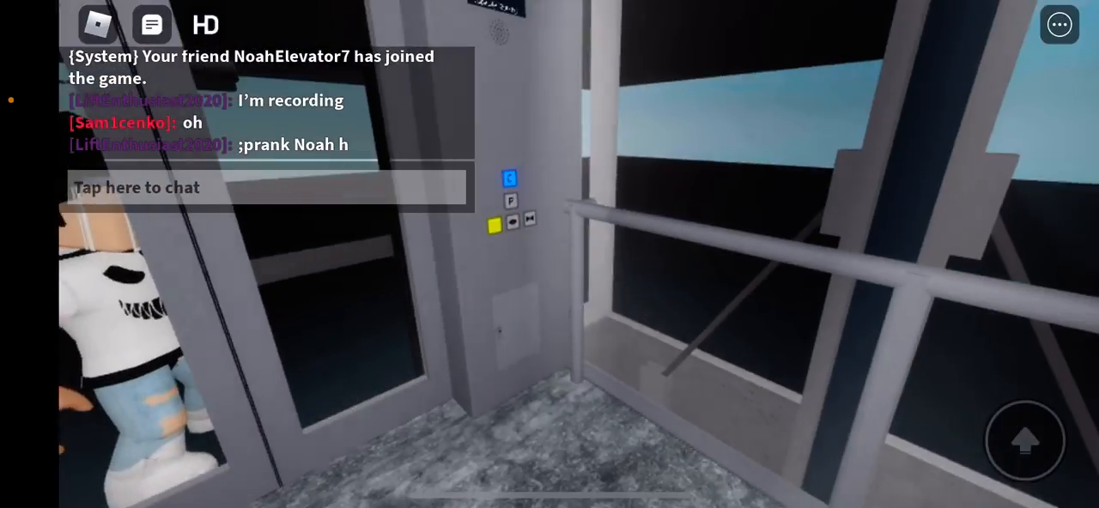
{"action": "left_click", "coordinate": [266, 187]}
{"action": "type", "text": ";"}
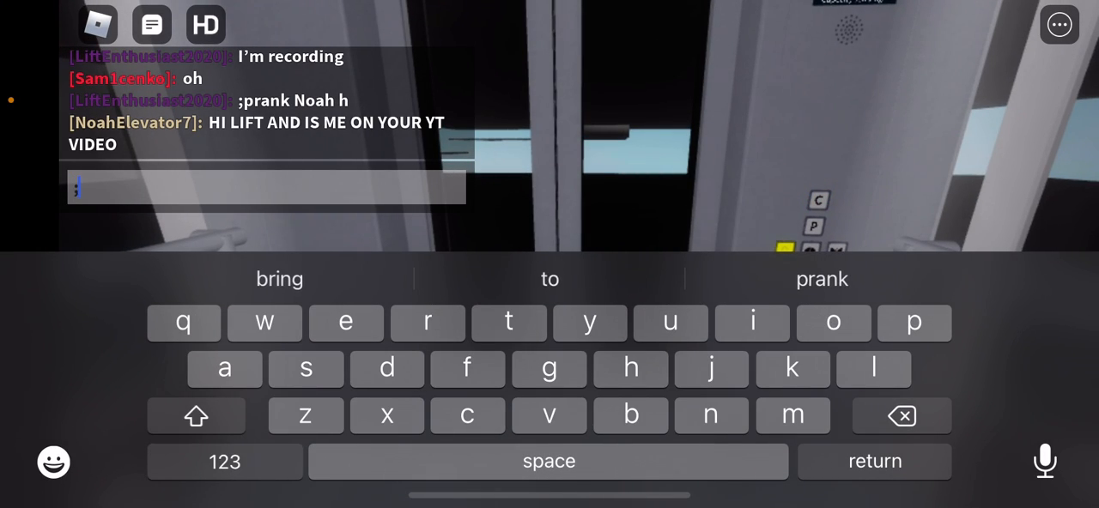
Step: Send the ';bring Noah' admin command in chat twice
{"action": "type", "text": "bring noah"}
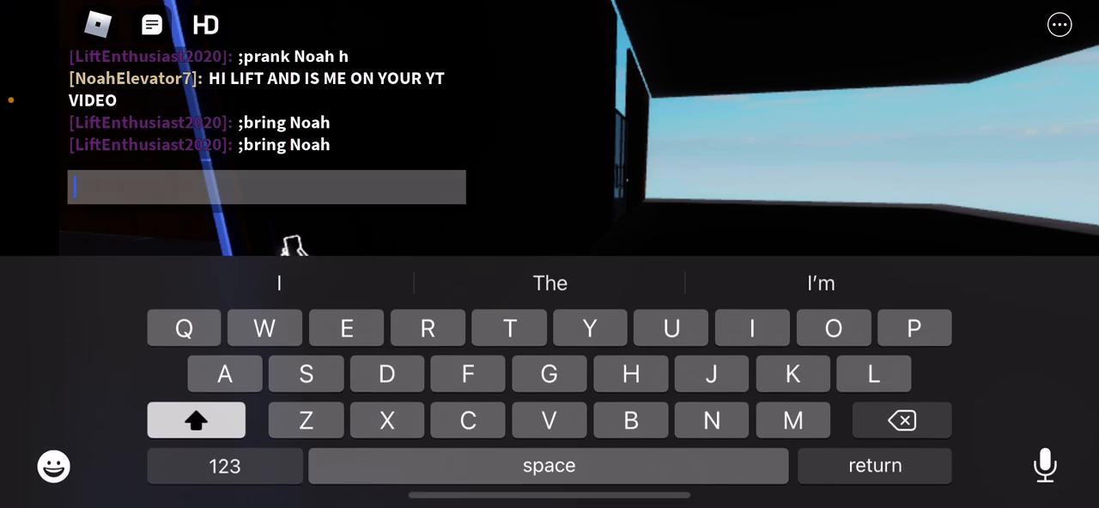
Step: Post ';give me all' in chat to receive an Access_Card, Triangle Key and sword
{"action": "type", "text": ";give"}
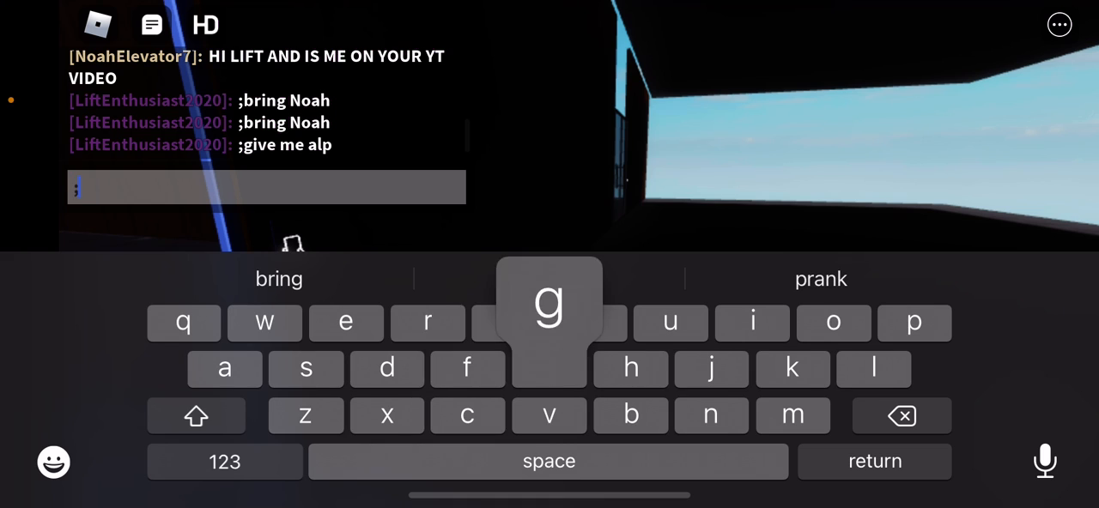
{"action": "left_click", "coordinate": [873, 322]}
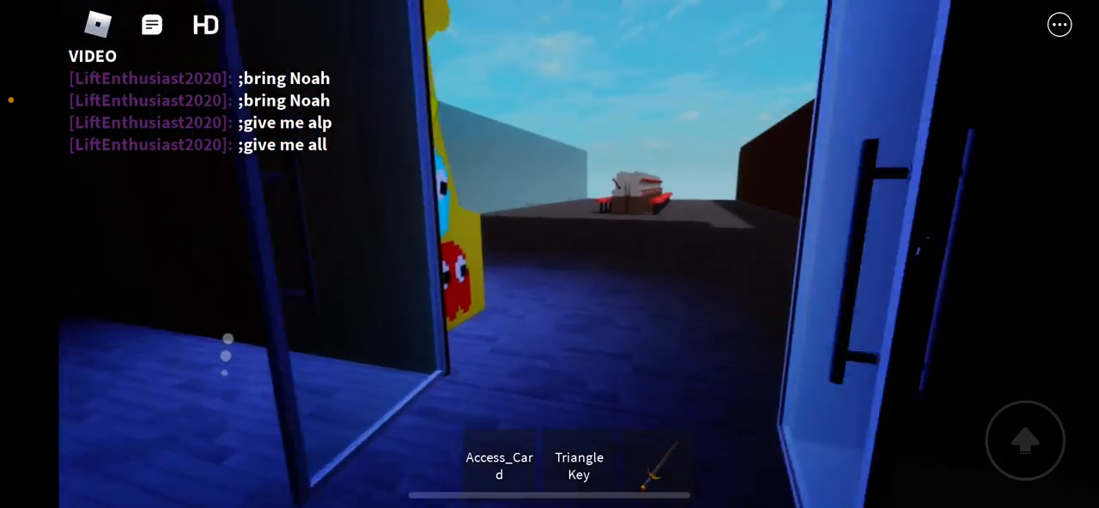
{"action": "mouse_move", "coordinate": [550, 254]}
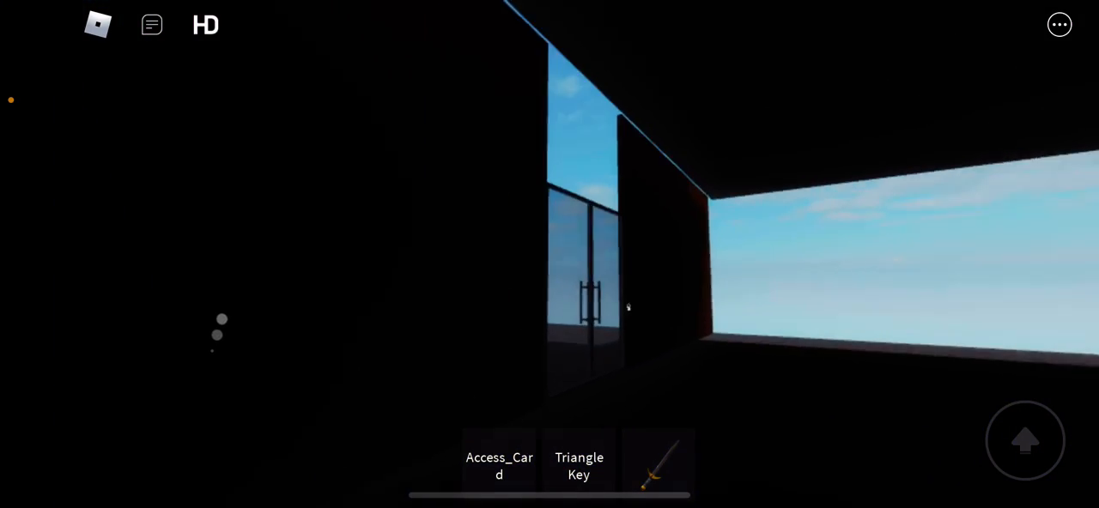
{"action": "left_click", "coordinate": [499, 463]}
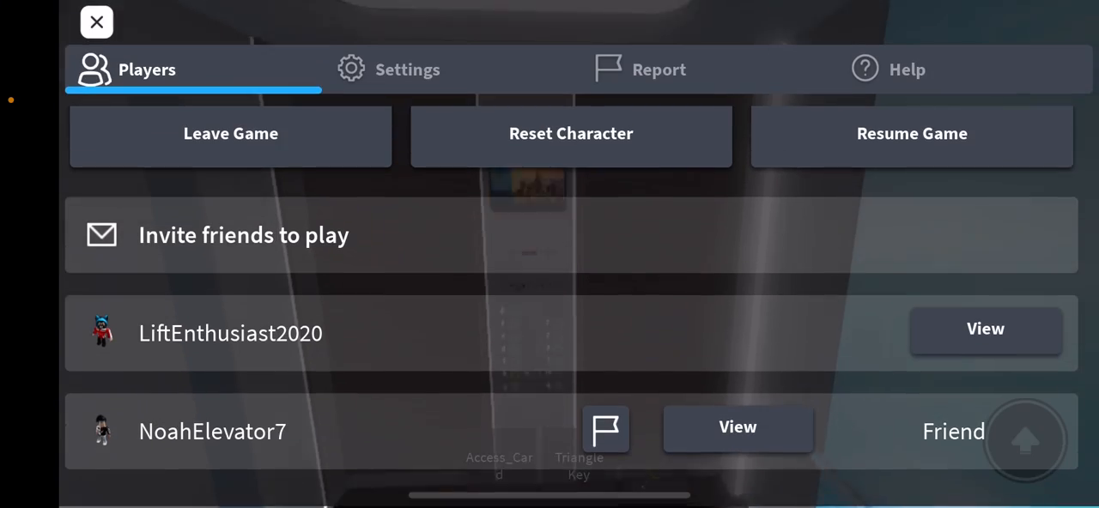
Step: Resume the game and stand inside the OTIS lift car showing floor 4
{"action": "left_click", "coordinate": [96, 21]}
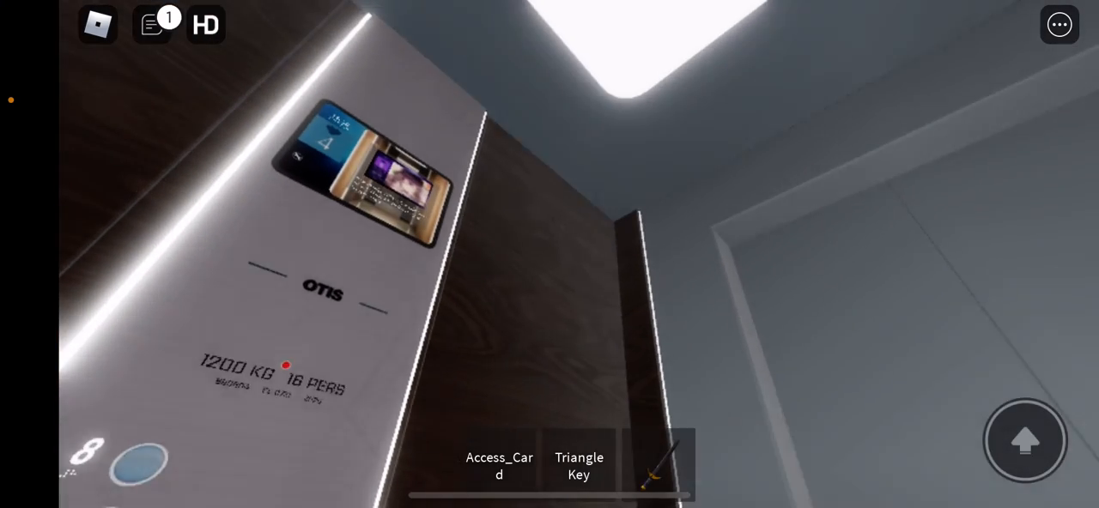
Step: Open chat to read FiftyFivePeople's hello and show the chat entry box
{"action": "left_click", "coordinate": [152, 24]}
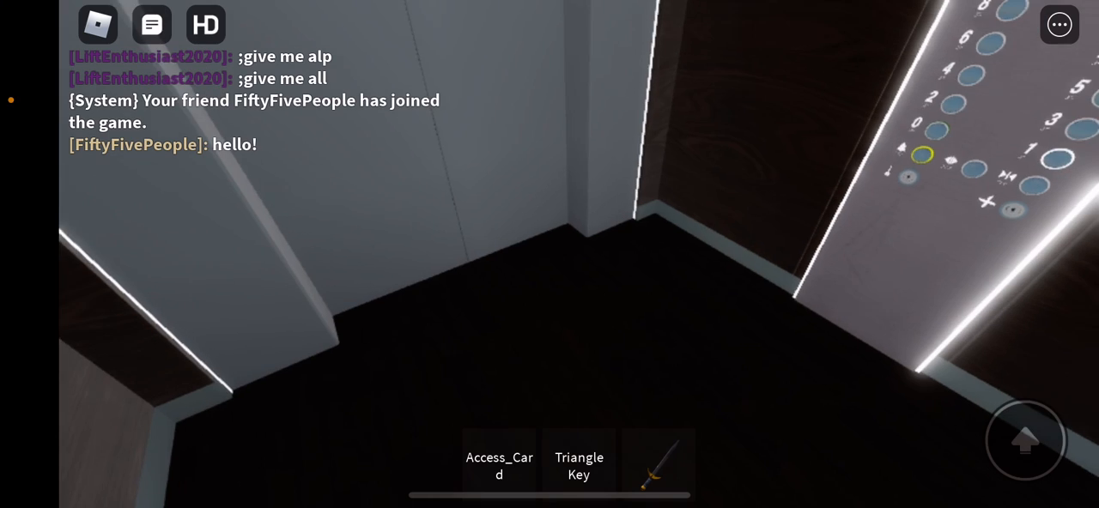
{"action": "left_click", "coordinate": [152, 24]}
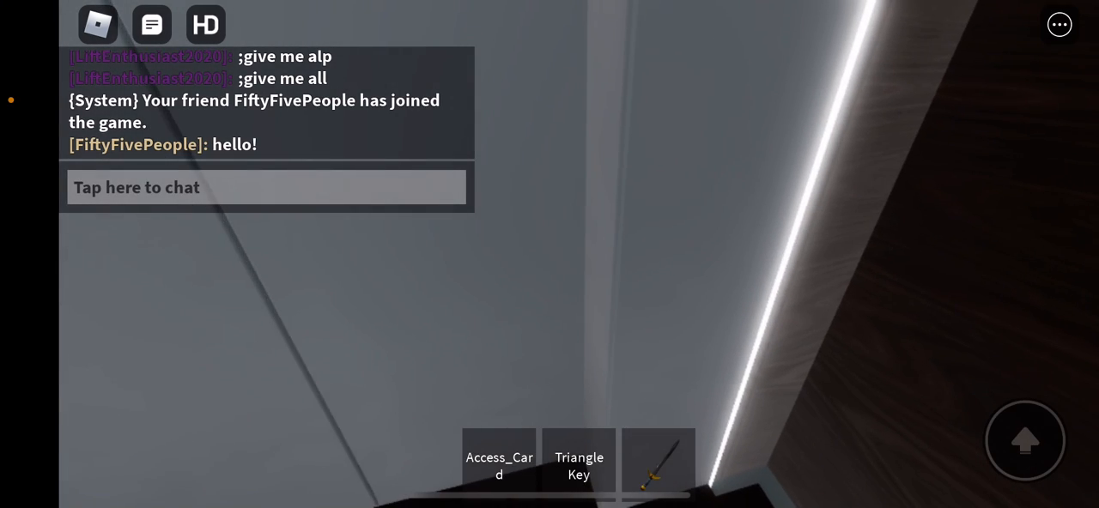